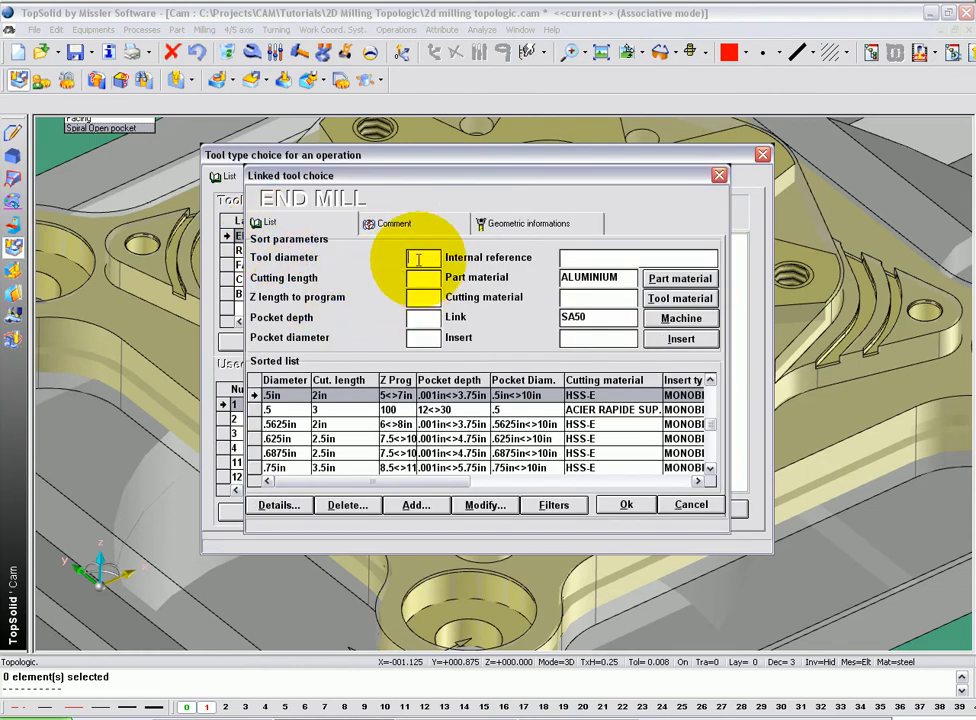
- Filter the end mills to a 0.25in diameter and confirm the quarter-inch tool
type("0.25in")
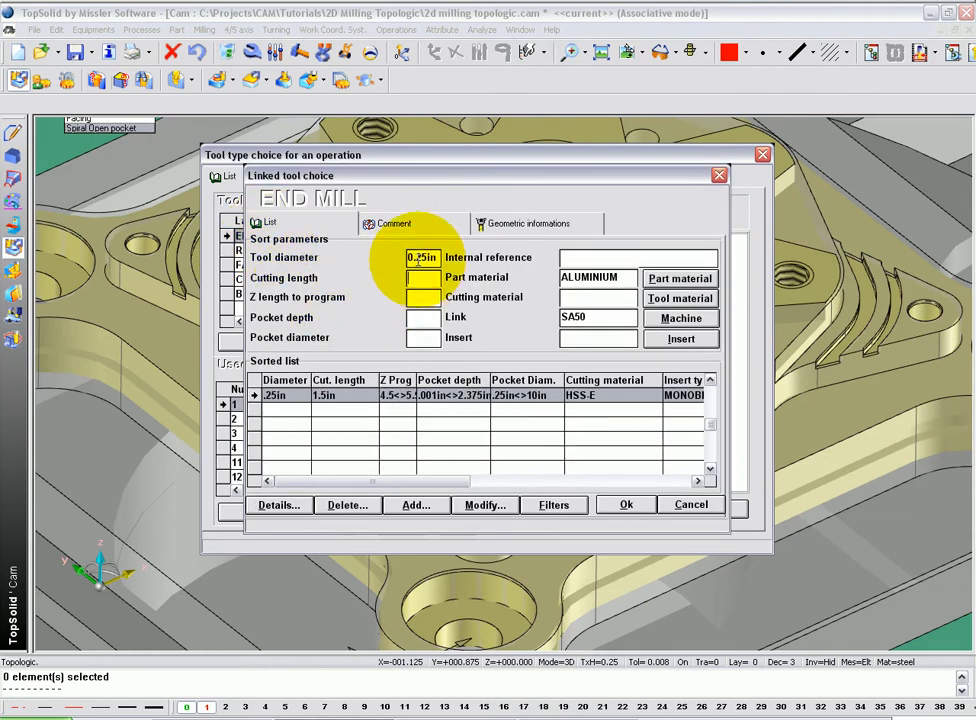
left_click(625, 504)
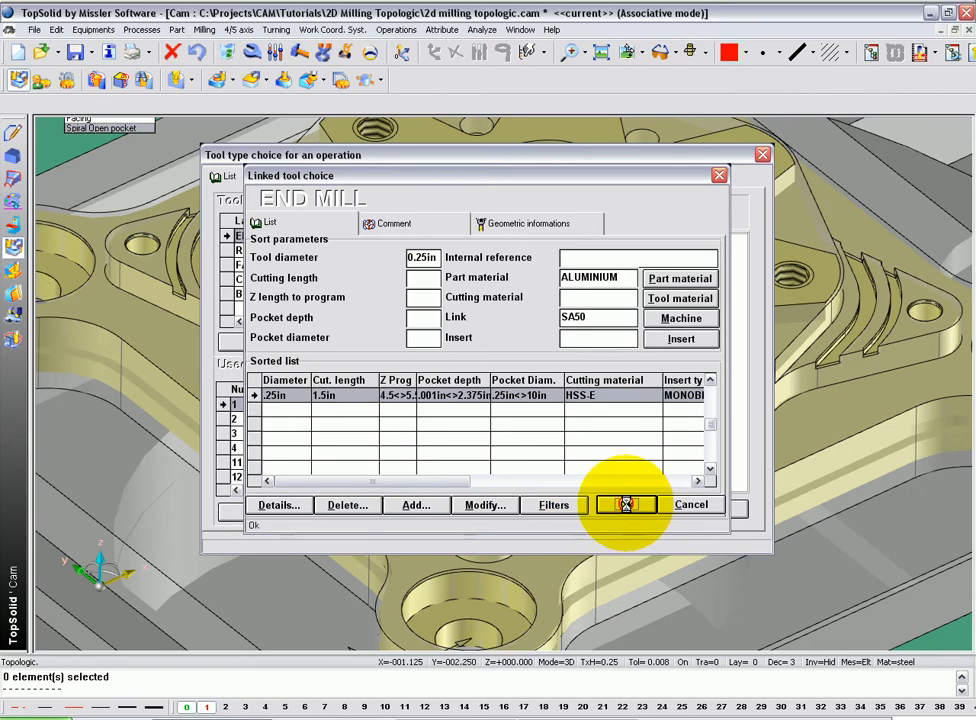
- Accept the open pocket facing at z=-0.225 with successive contouring passes
left_click(626, 504)
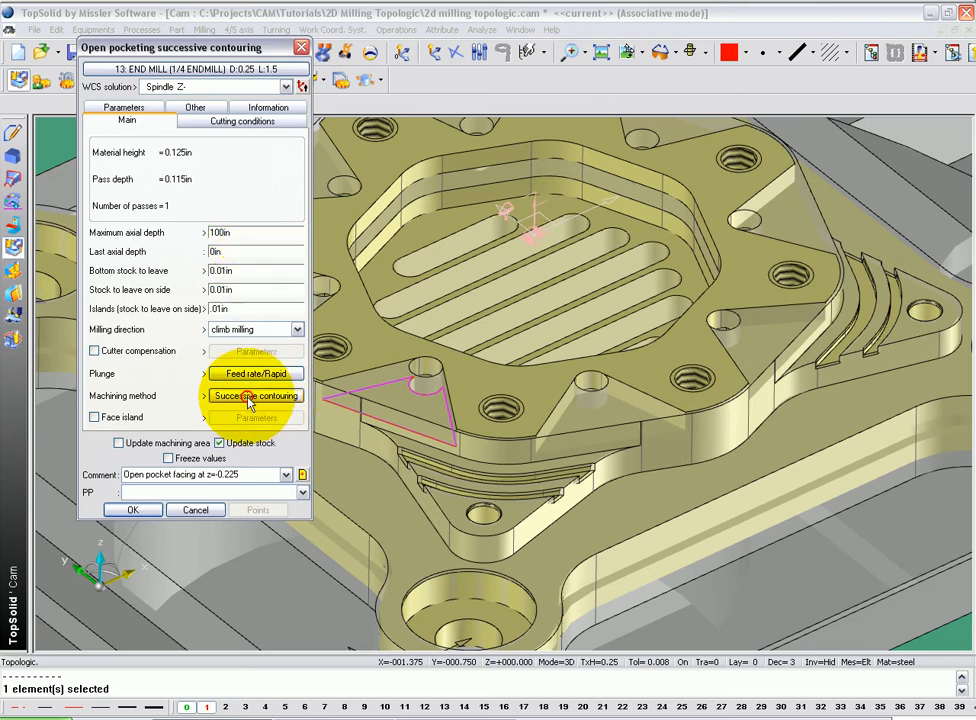
left_click(255, 395)
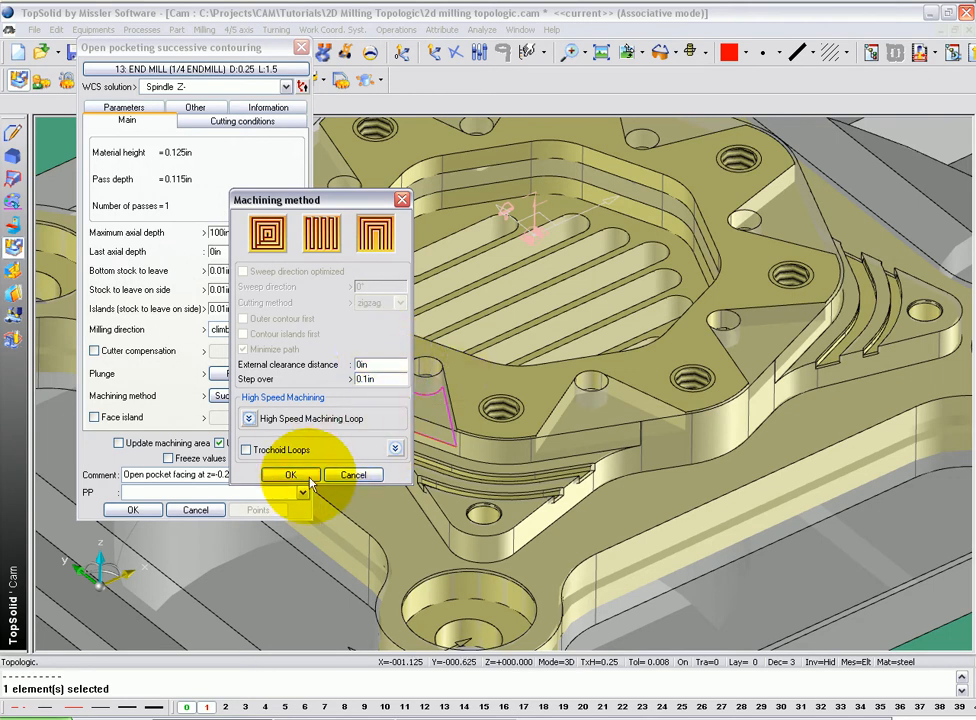
left_click(290, 474)
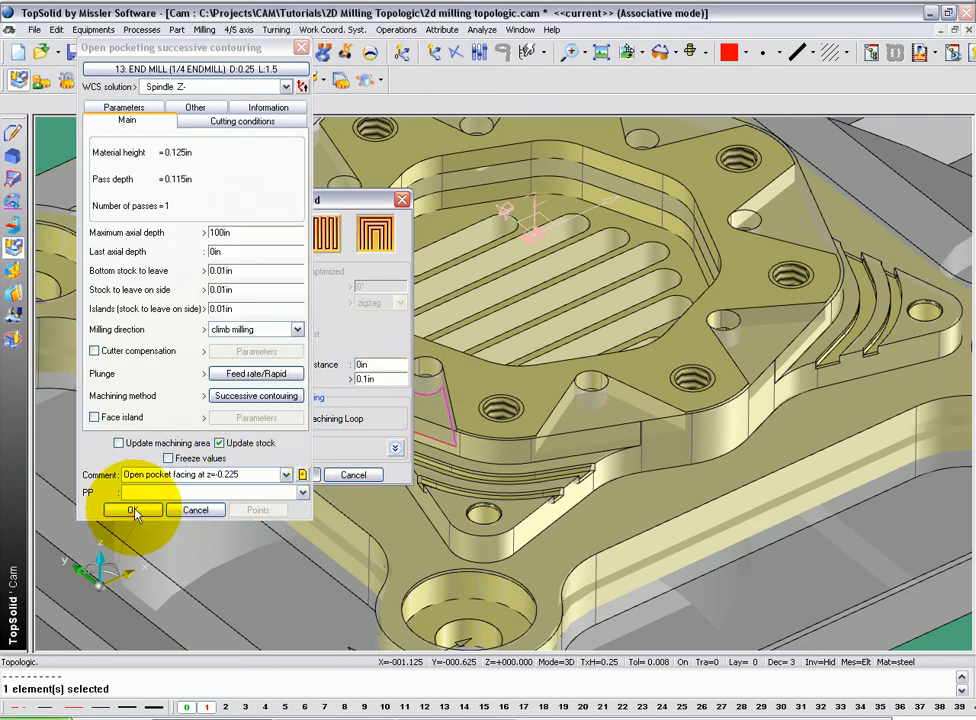
left_click(131, 510)
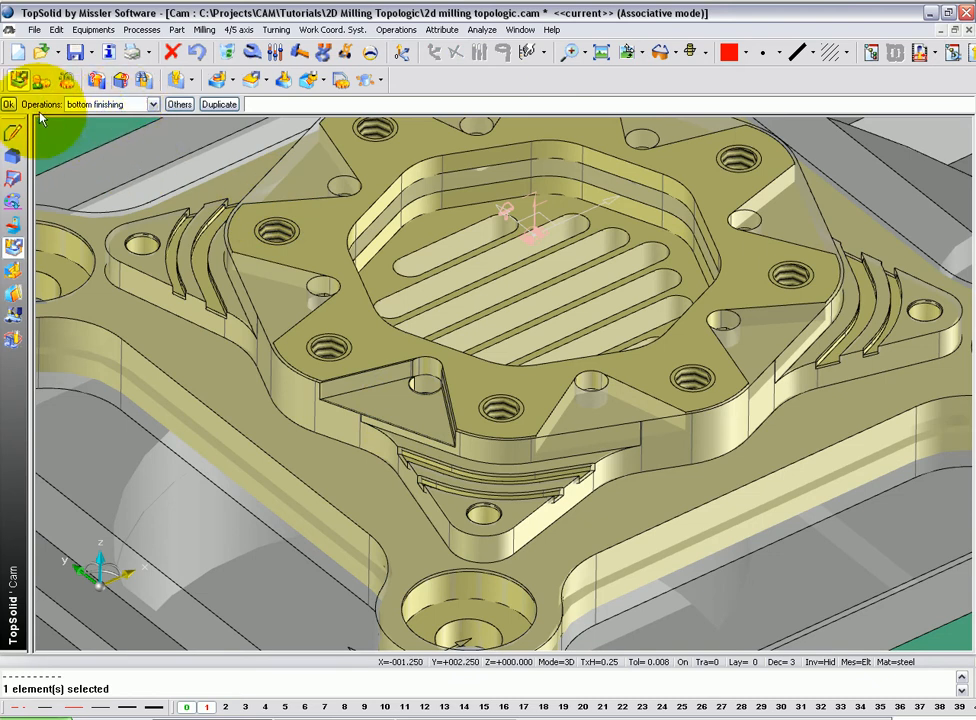
- Start a bottom finishing operation and browse the used tools list for a cutter
left_click(147, 104)
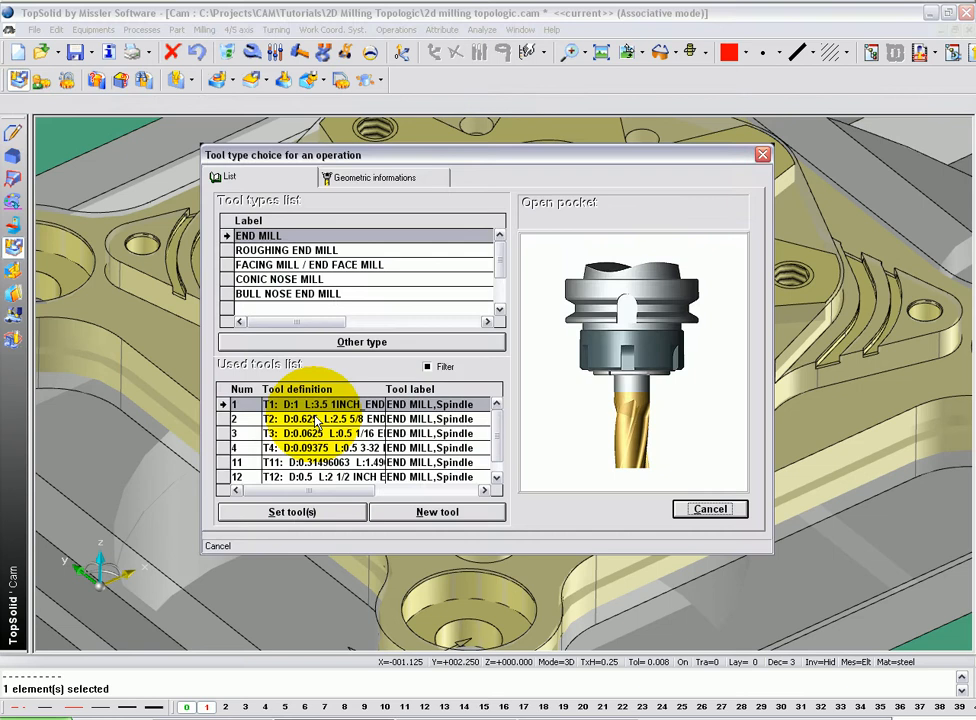
scroll("down", 3)
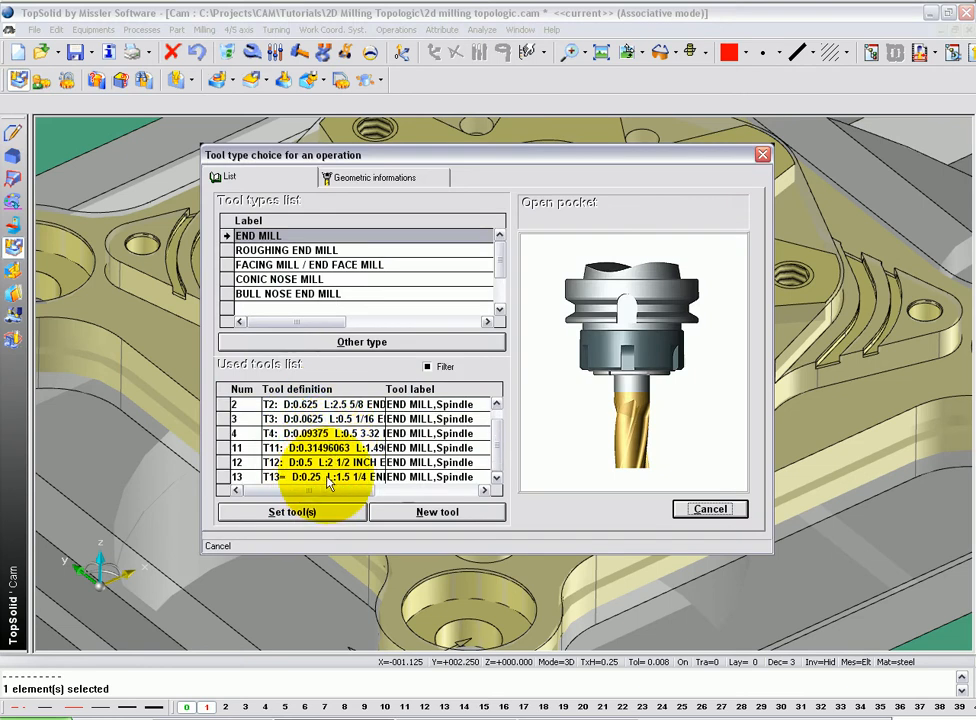
- Use T13 for the Z=-0.25 finish, leaving 0.025in on walls and 0.02in on islands
left_click(291, 511)
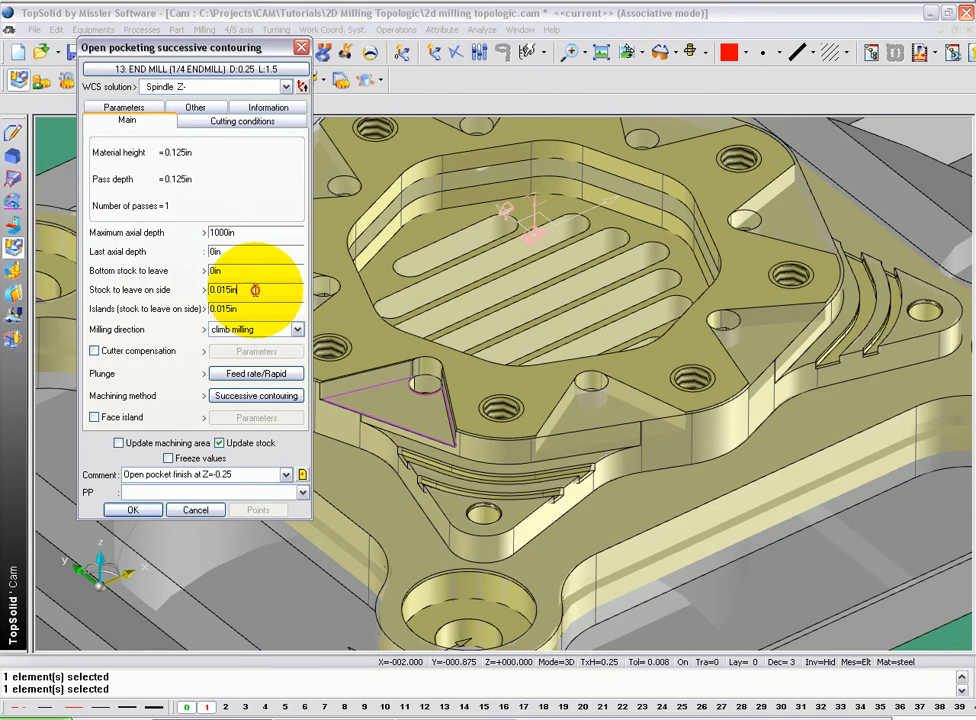
type(".025")
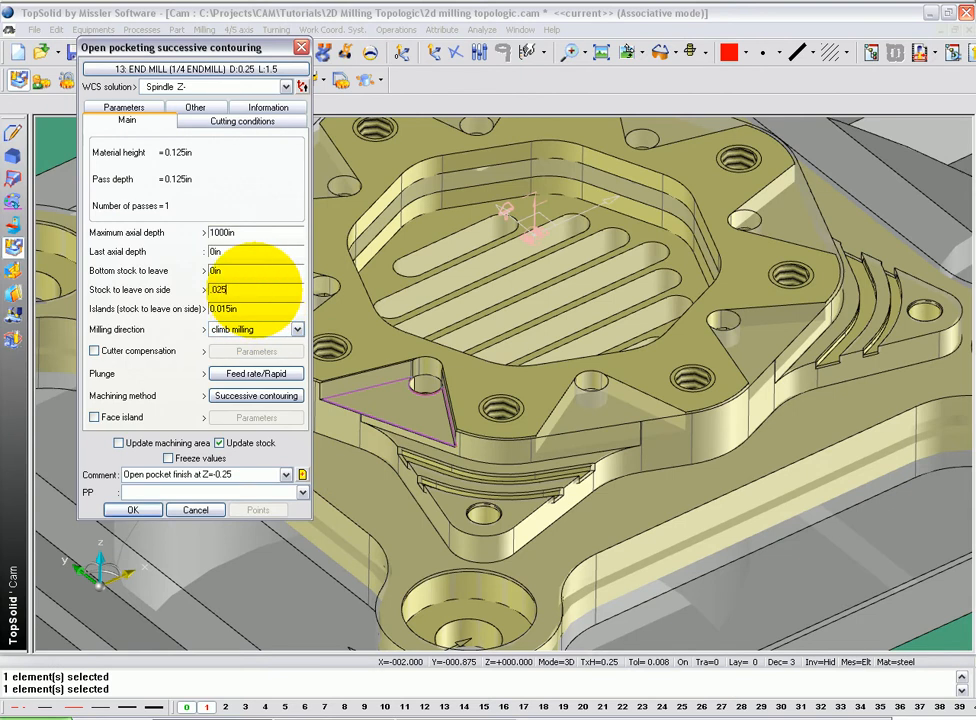
left_click(253, 308)
type("0.02")
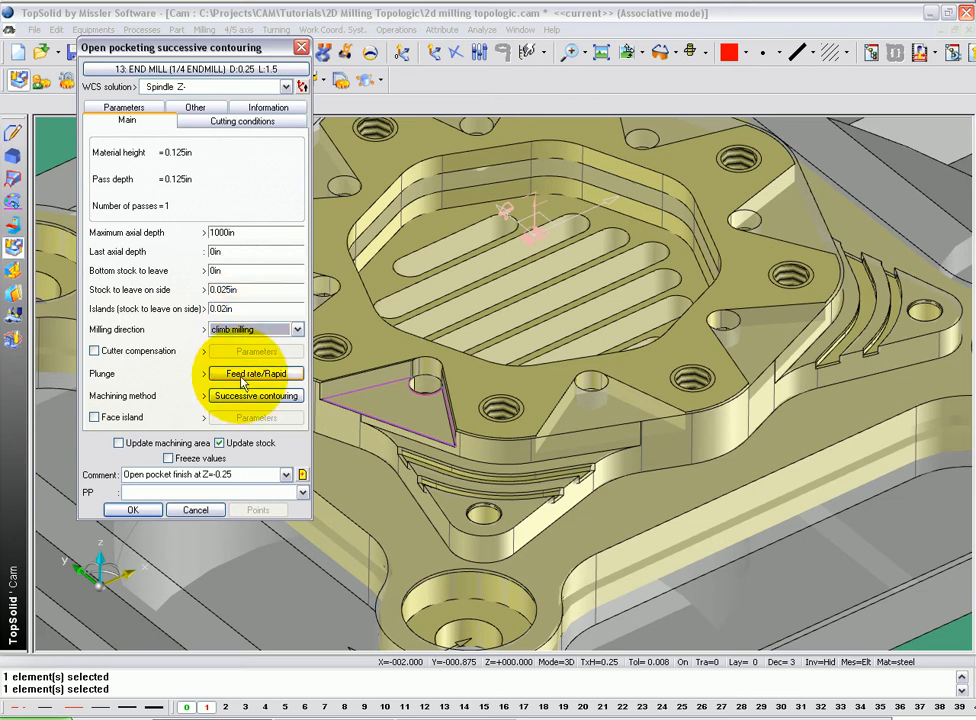
left_click(255, 395)
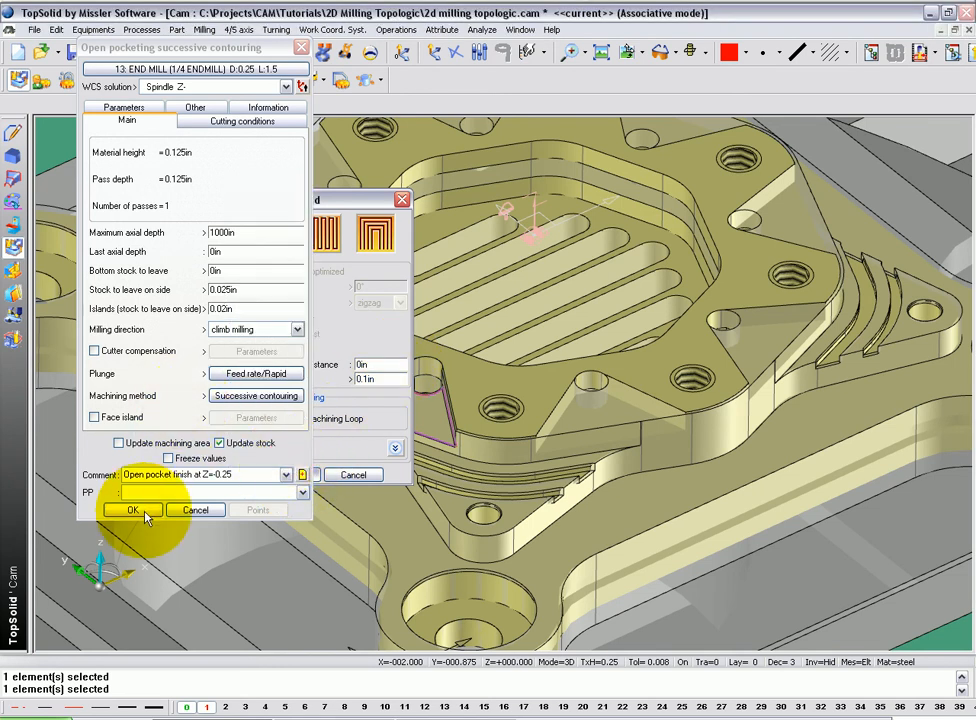
left_click(133, 510)
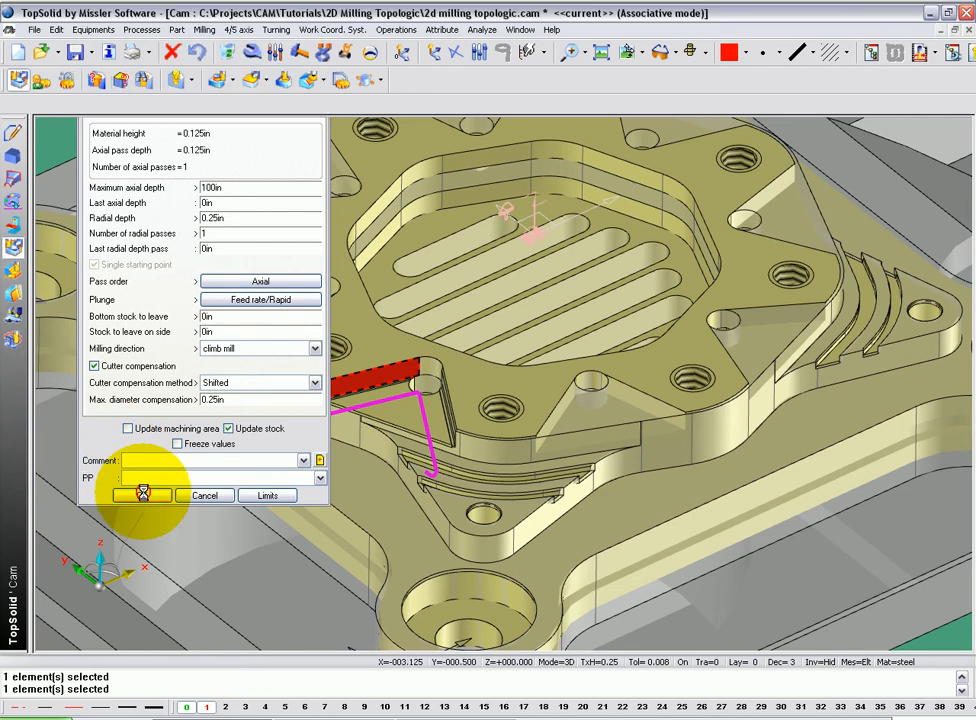
- Accept the wall contouring operation with Shifted cutter compensation
left_click(143, 495)
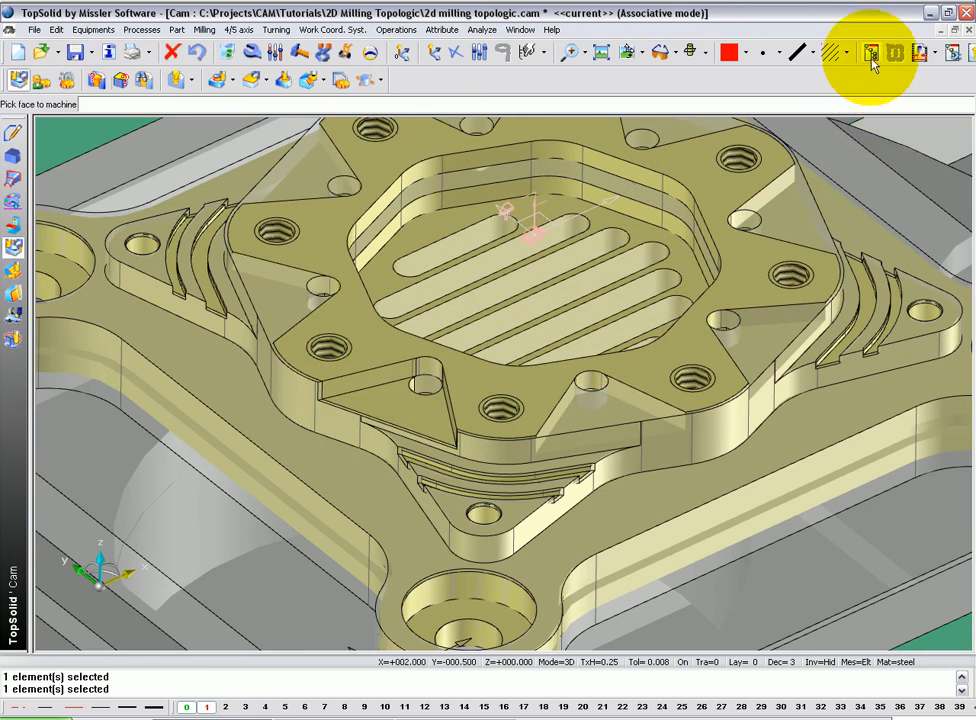
left_click(871, 52)
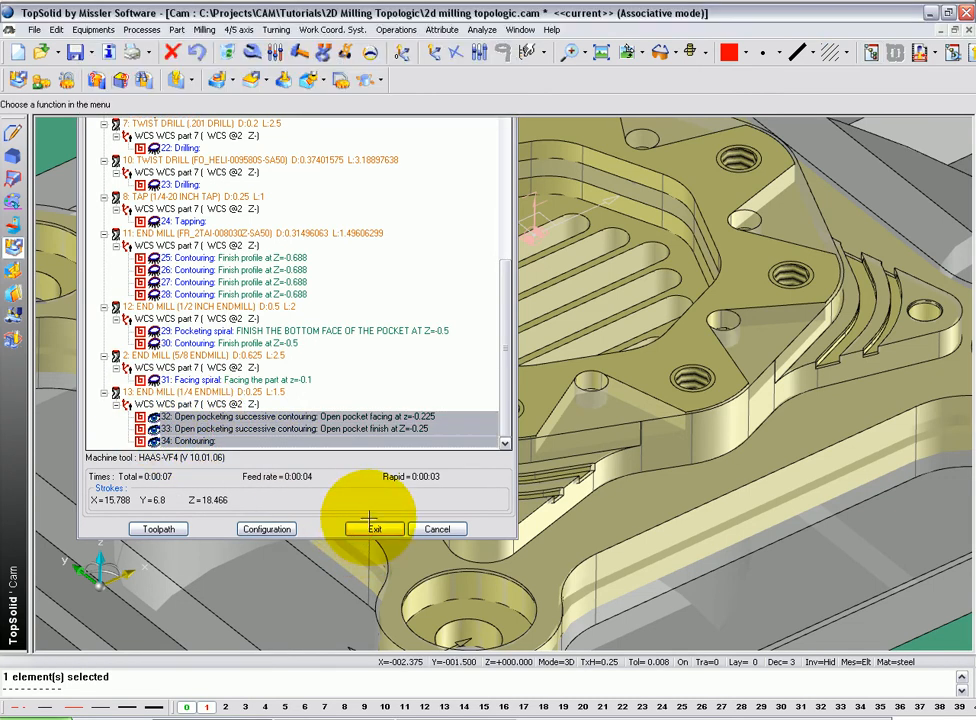
left_click(372, 528)
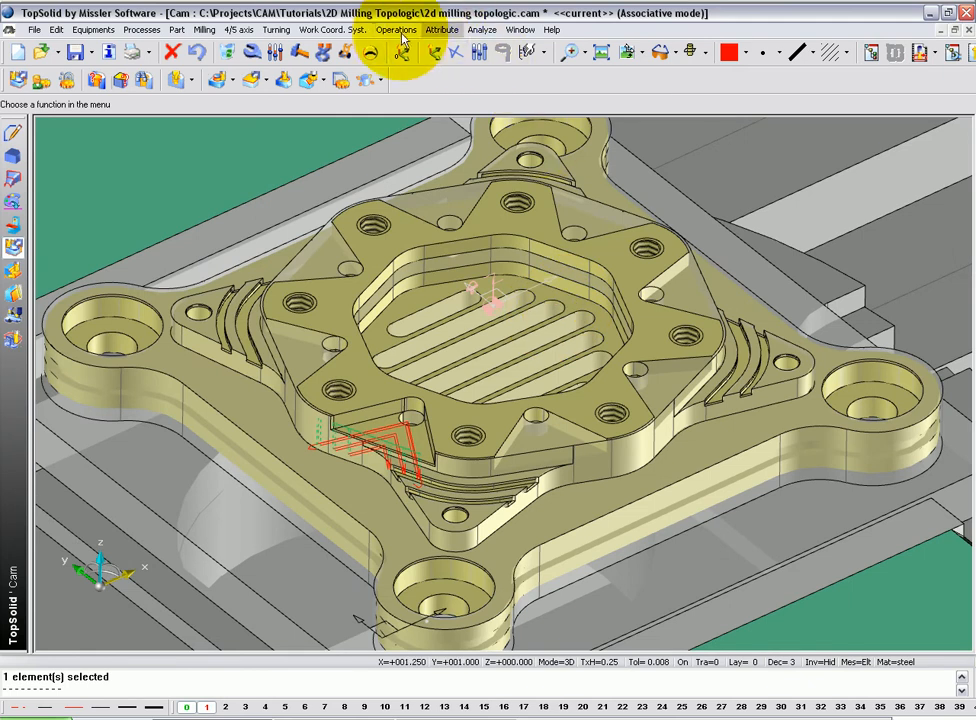
- Create a circular propagation of the quarter-inch end mill pocket operations
left_click(396, 29)
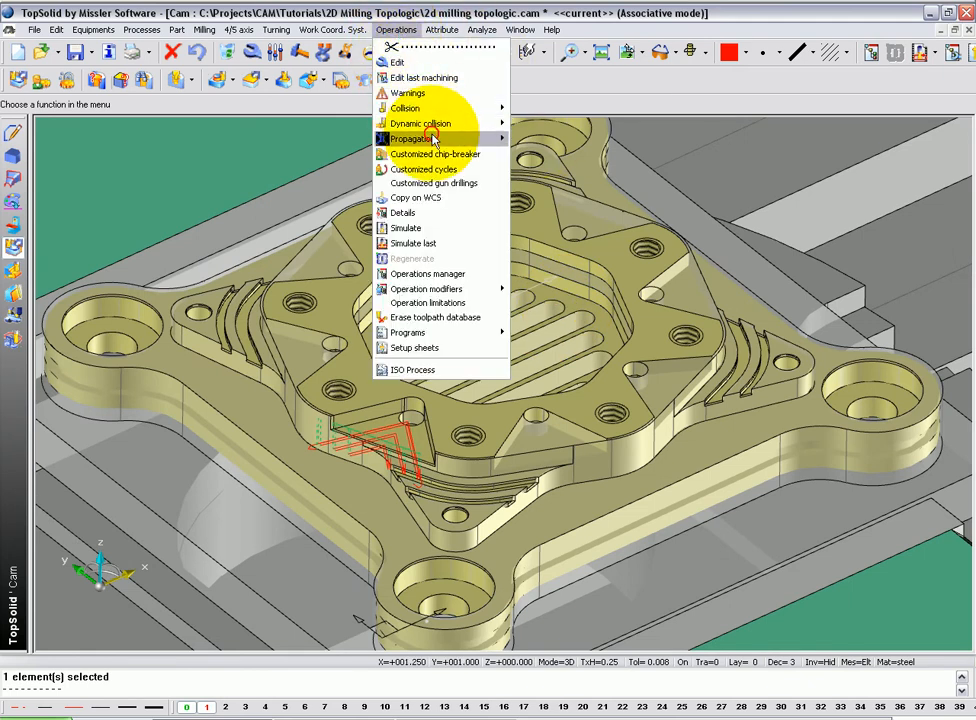
left_click(411, 138)
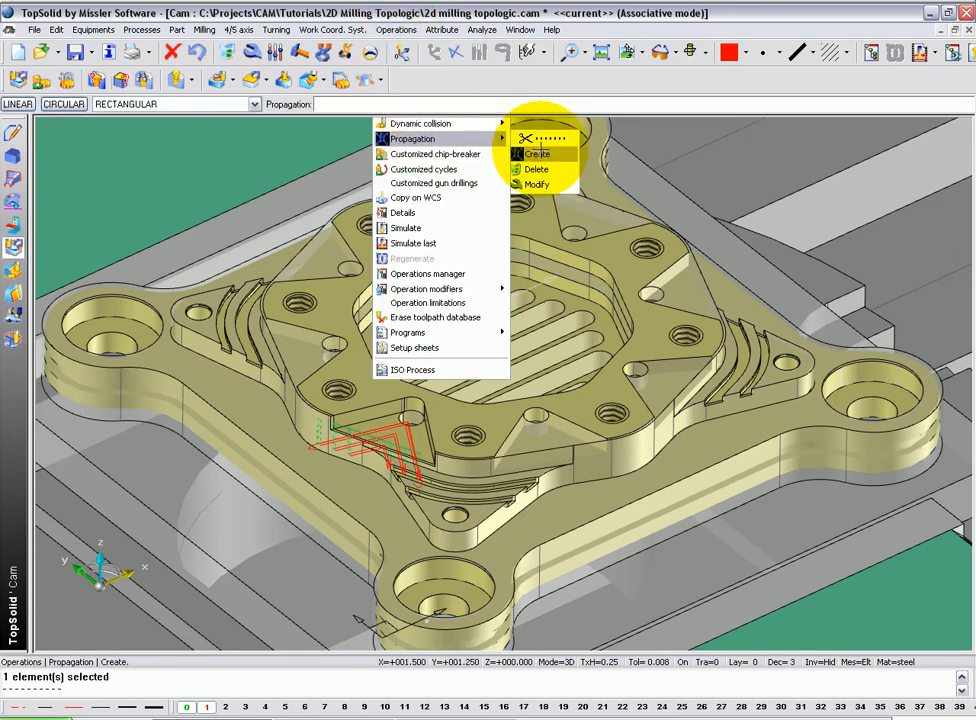
left_click(537, 153)
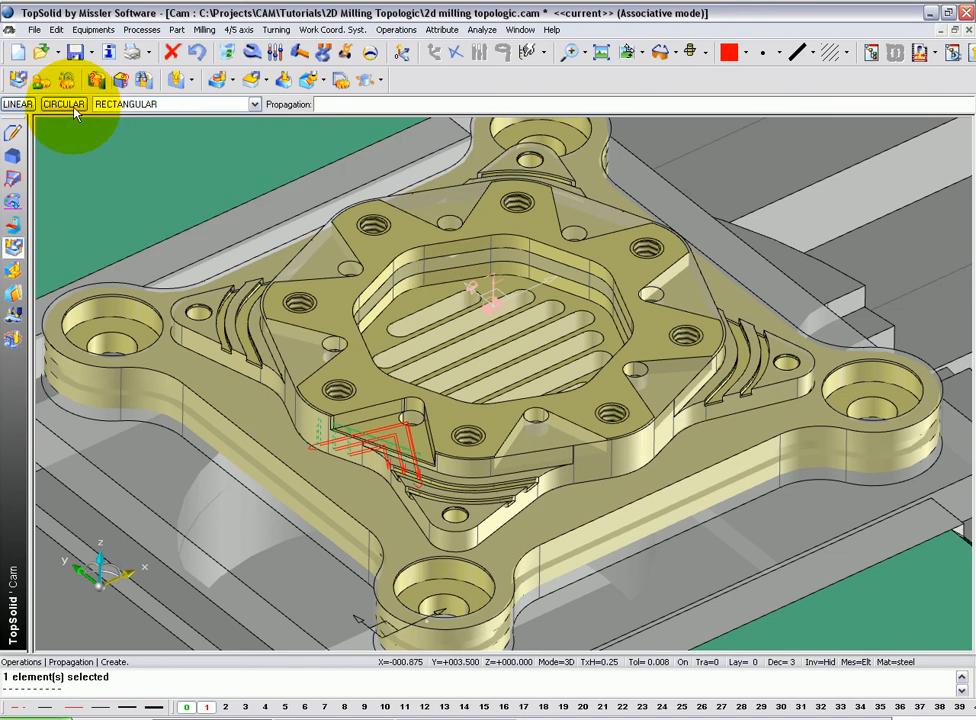
left_click(63, 104)
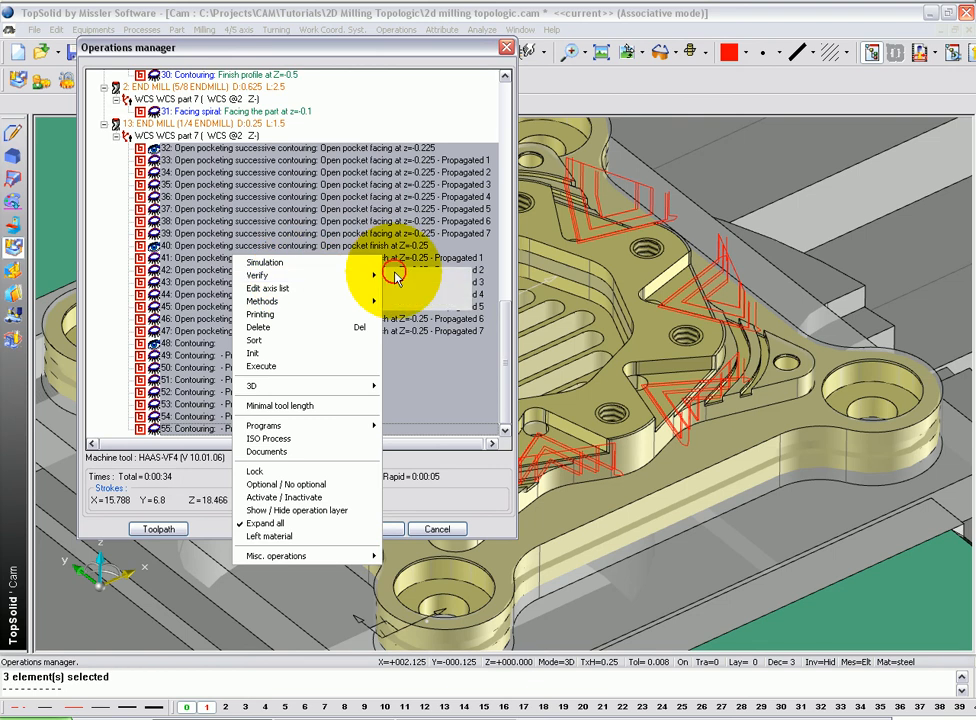
- Simulate the propagated operations on all eight pockets, then exit the operations list
left_click(265, 262)
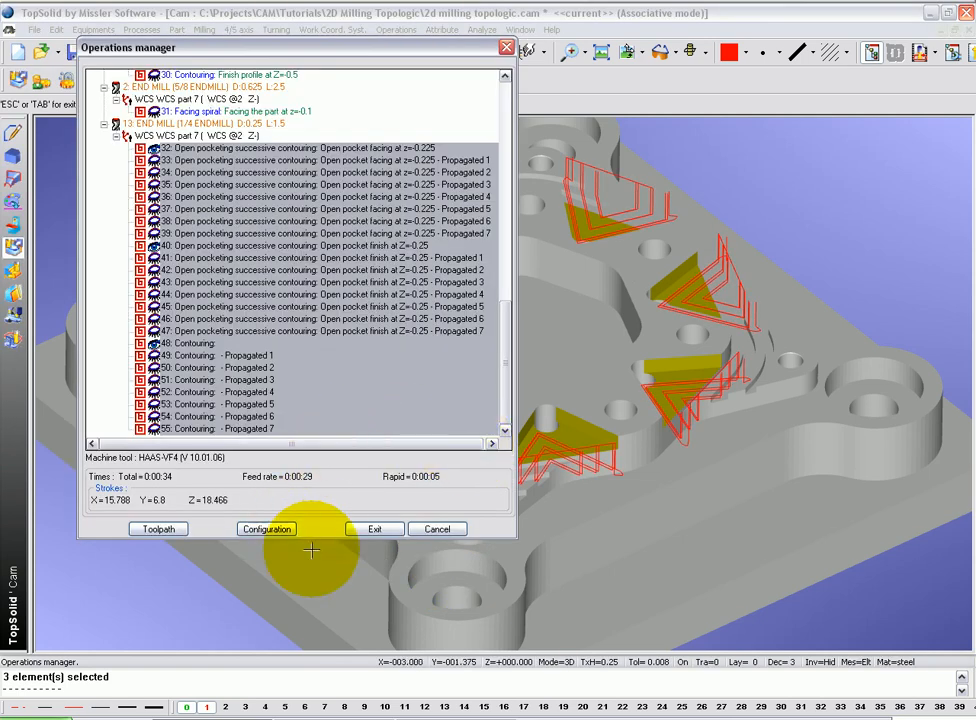
left_click(374, 529)
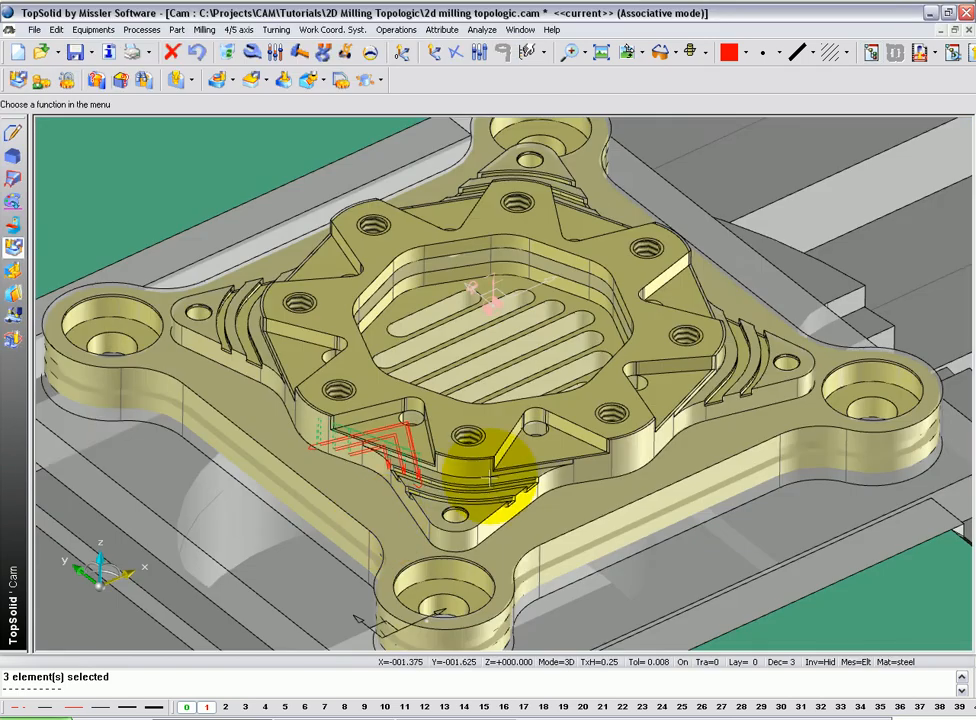